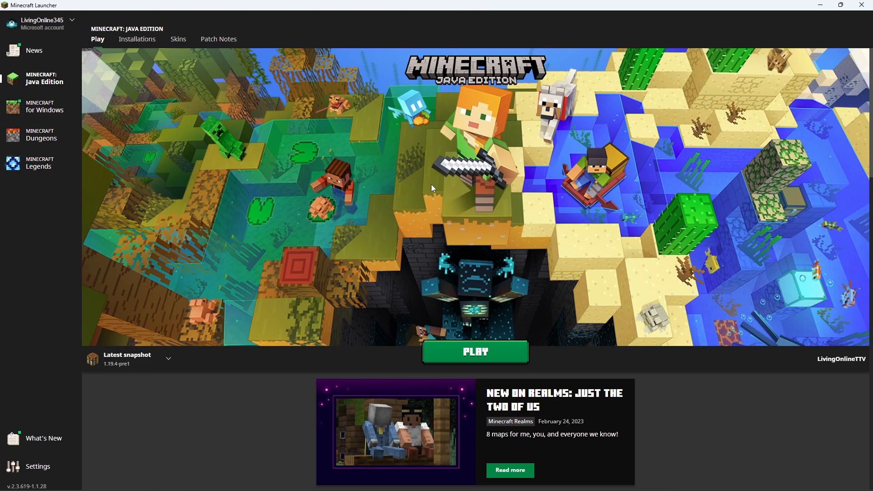
mouse_move(435, 179)
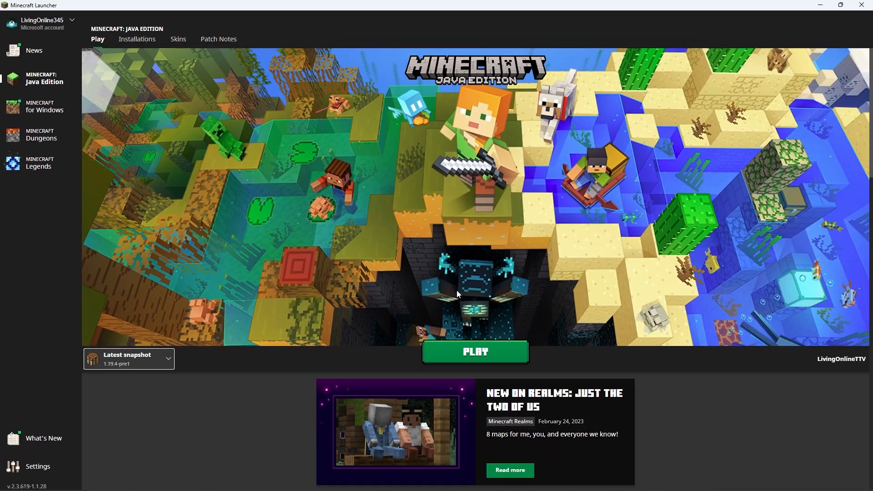
Step: Launch Minecraft on the latest snapshot 1.19.4-pre1 from the launcher
click(474, 351)
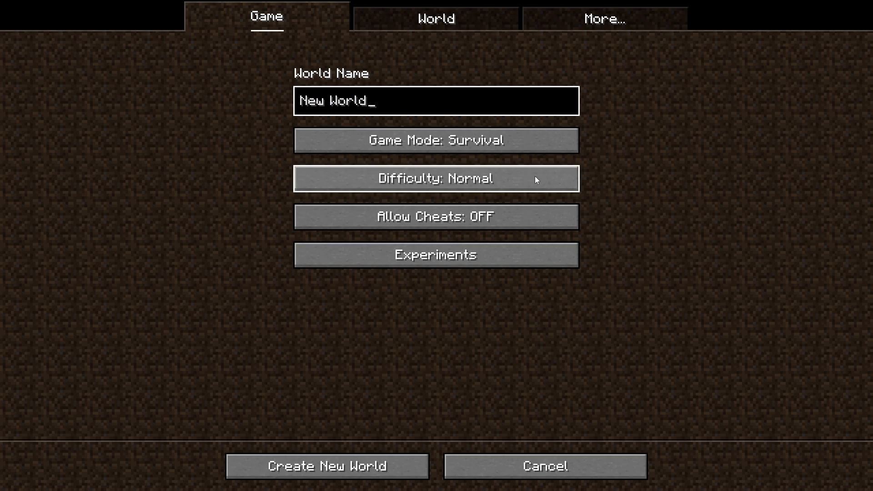
Step: Create a Creative world with the Update 1.20 experiment toggled on
click(436, 140)
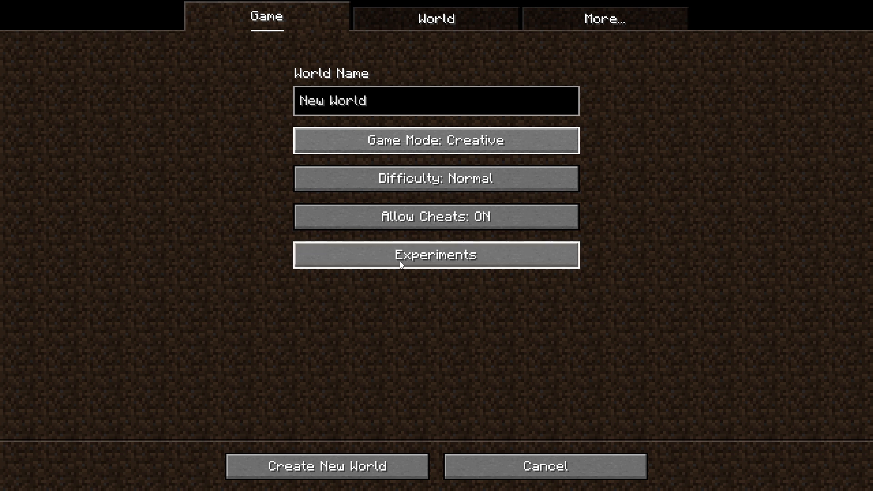
click(435, 255)
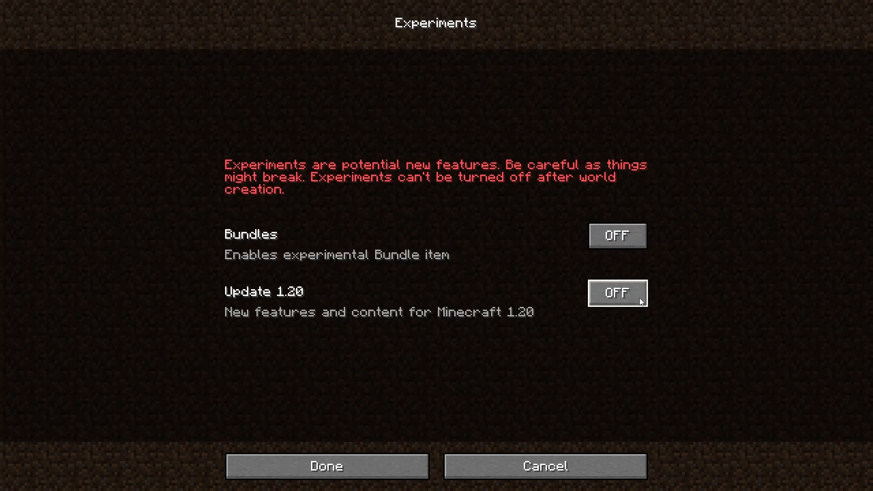
click(617, 292)
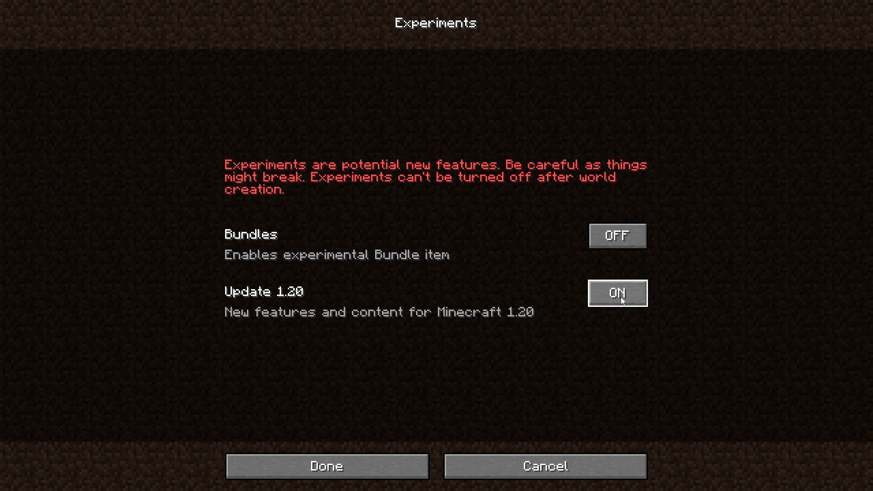
click(326, 466)
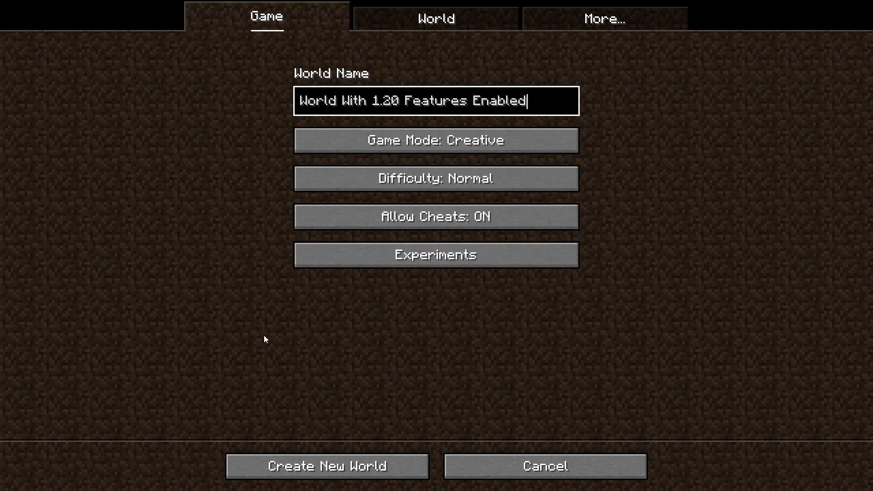
click(326, 466)
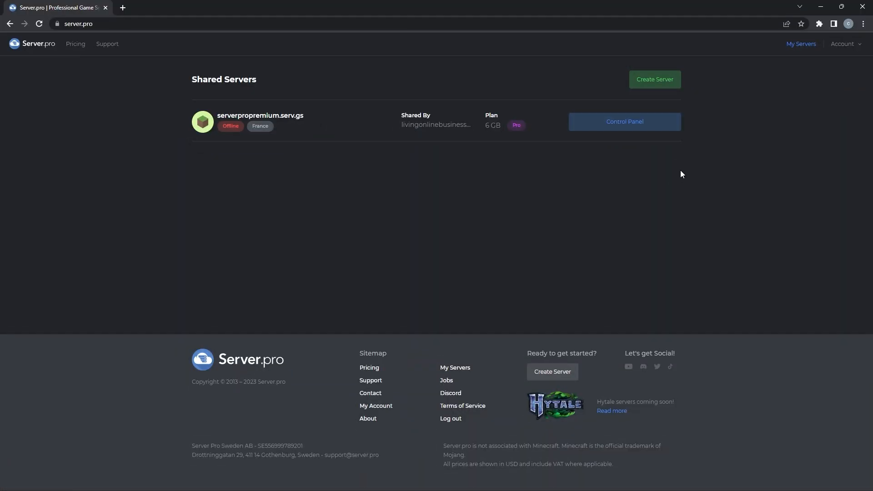
Step: Delete the old world folder from the server's root files via the Control Panel
click(624, 121)
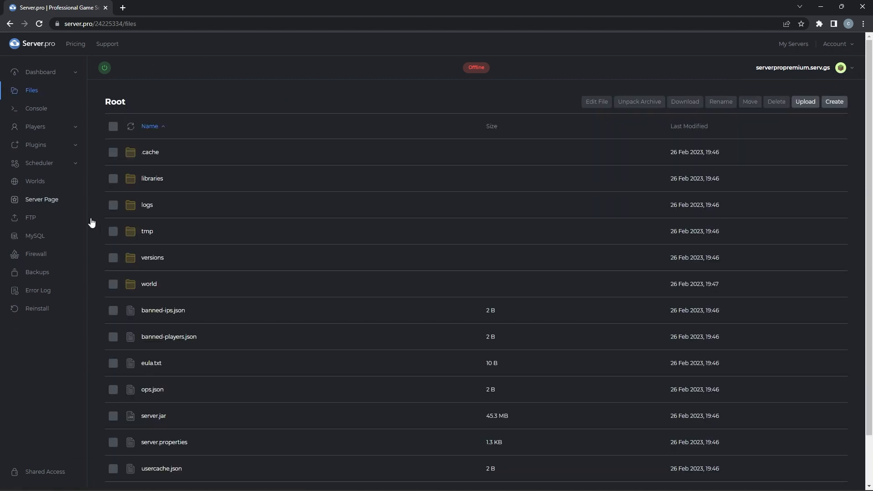
click(149, 284)
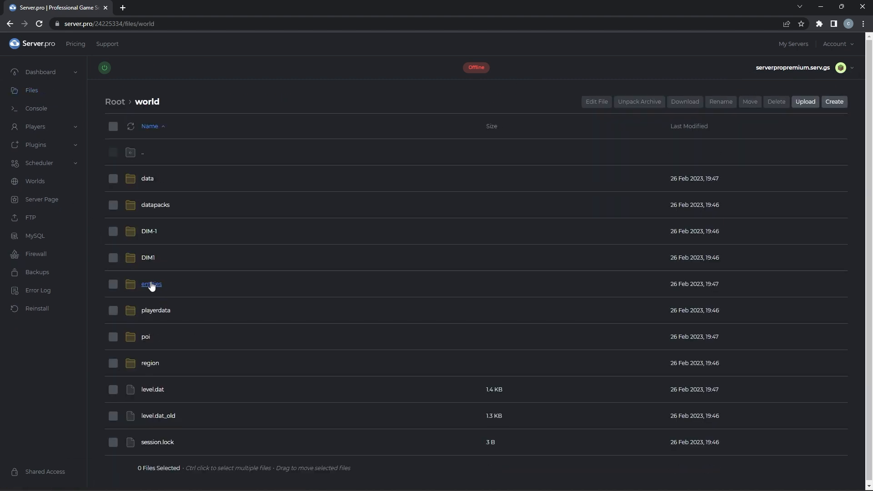
mouse_move(115, 102)
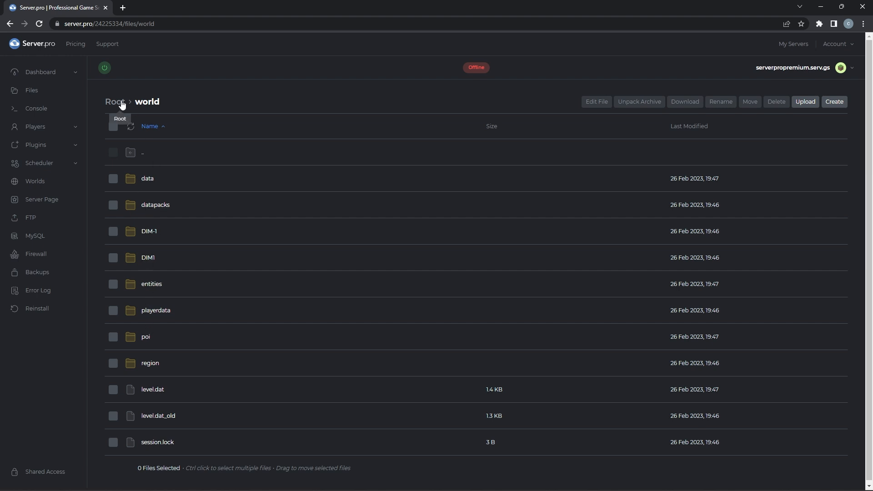
click(114, 102)
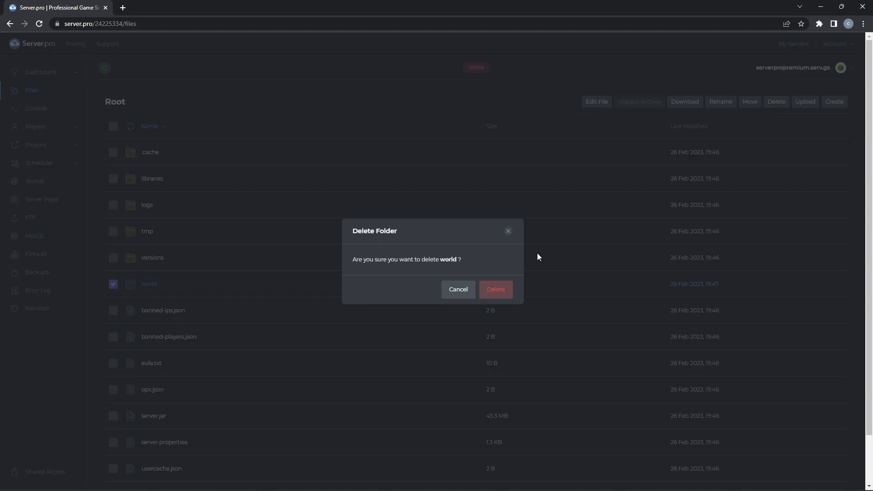
click(495, 290)
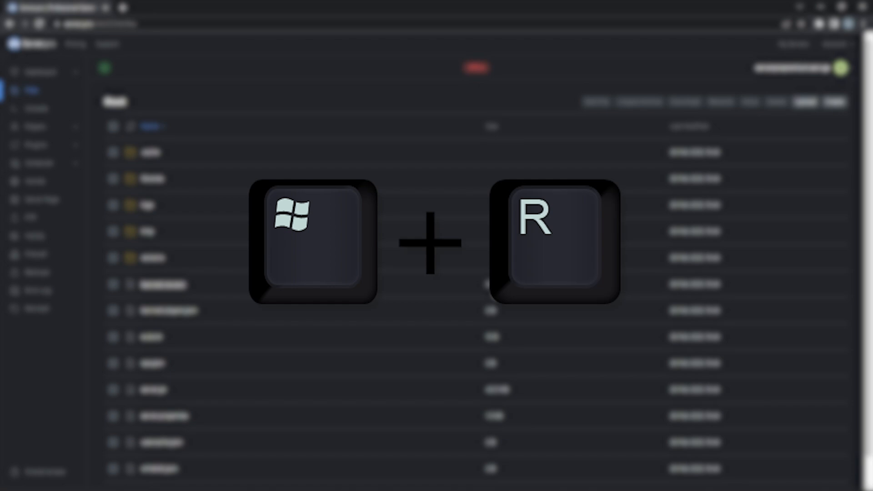
Step: Upload World With 1_20 Features Enabled from the .minecraft saves folder to the server files
key(Win+r)
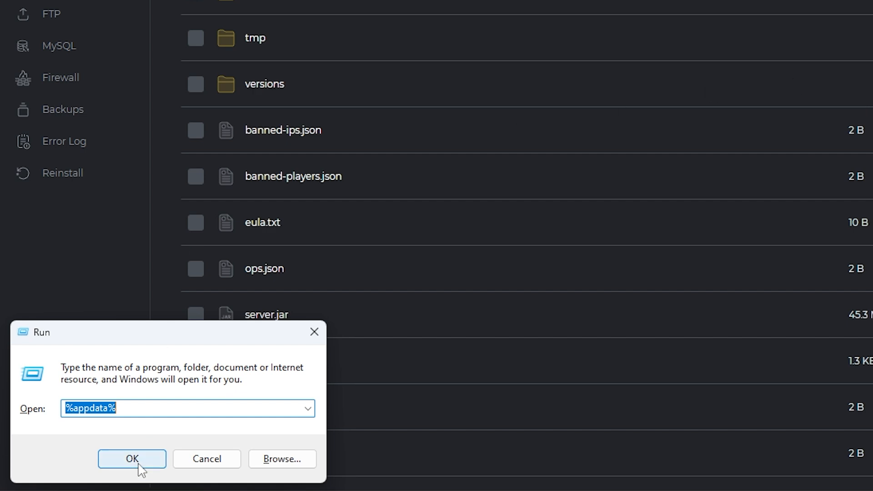
click(131, 459)
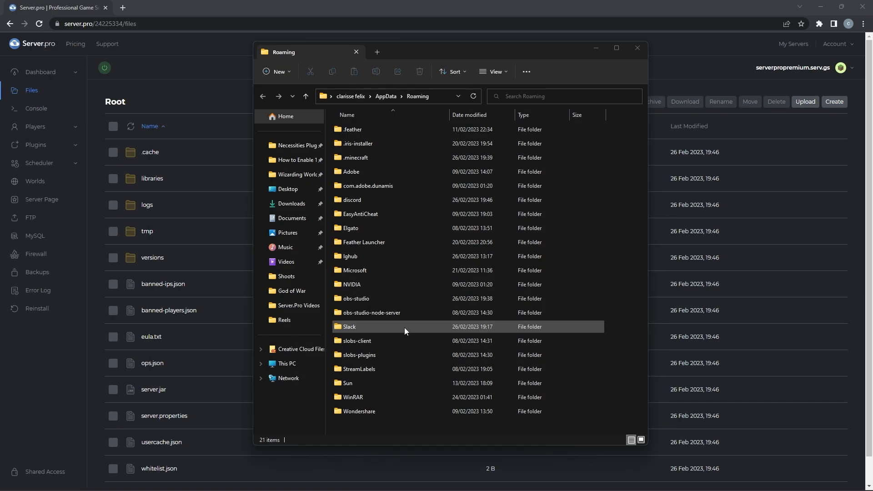
click(355, 157)
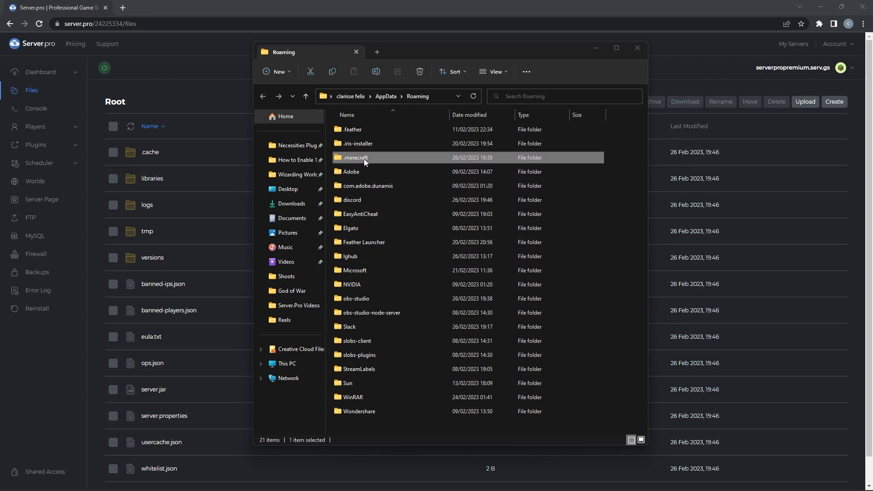
double_click(355, 158)
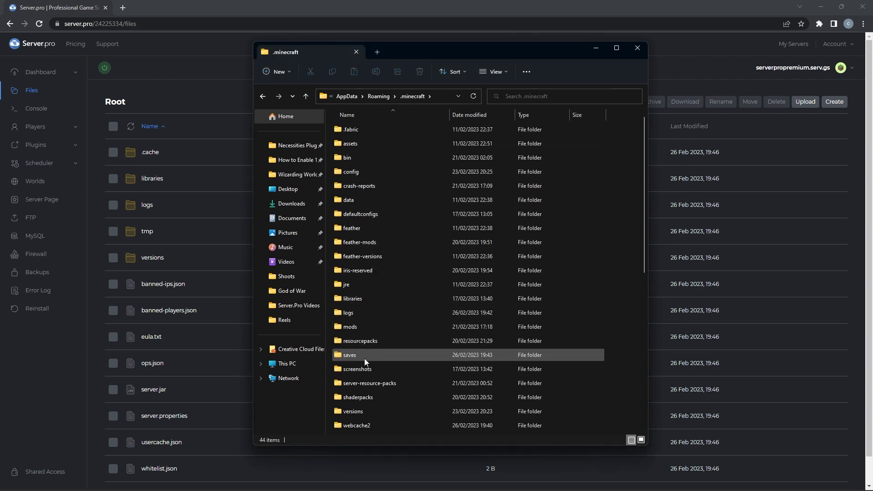
double_click(349, 355)
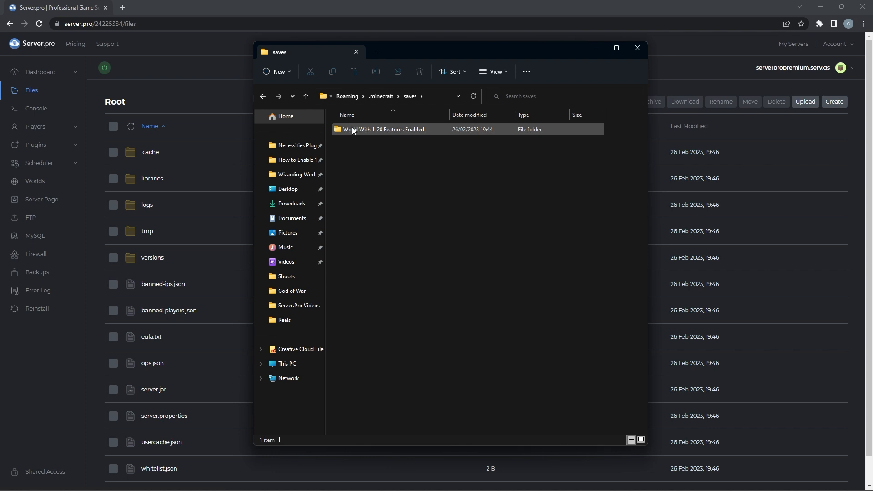
mouse_move(378, 135)
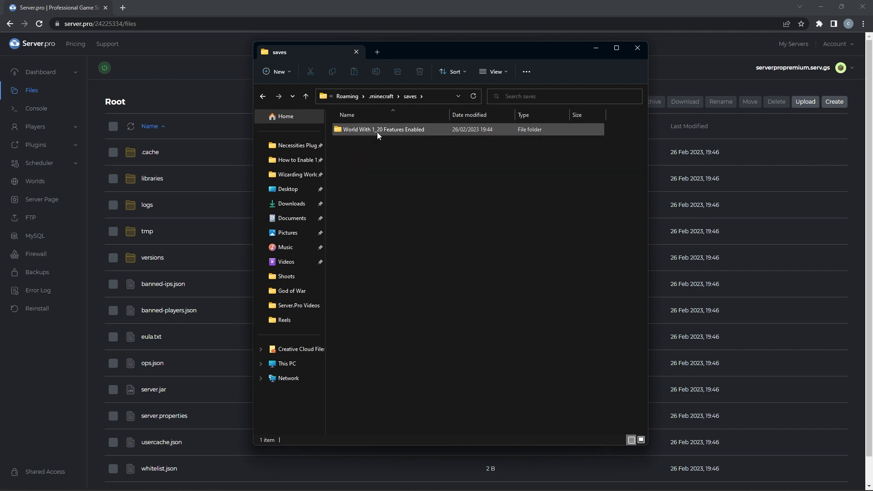
click(637, 48)
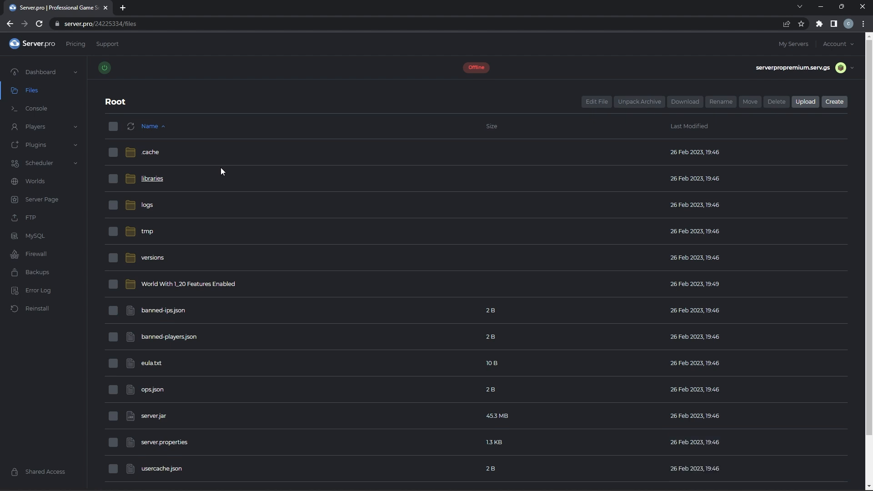
Step: Rename the uploaded world folder to fantasyland
right_click(188, 284)
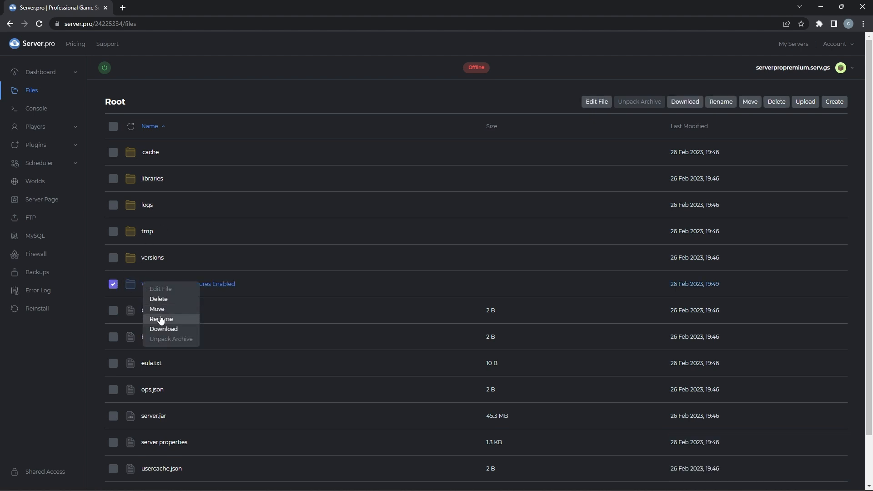
click(161, 319)
text(fantasyland)
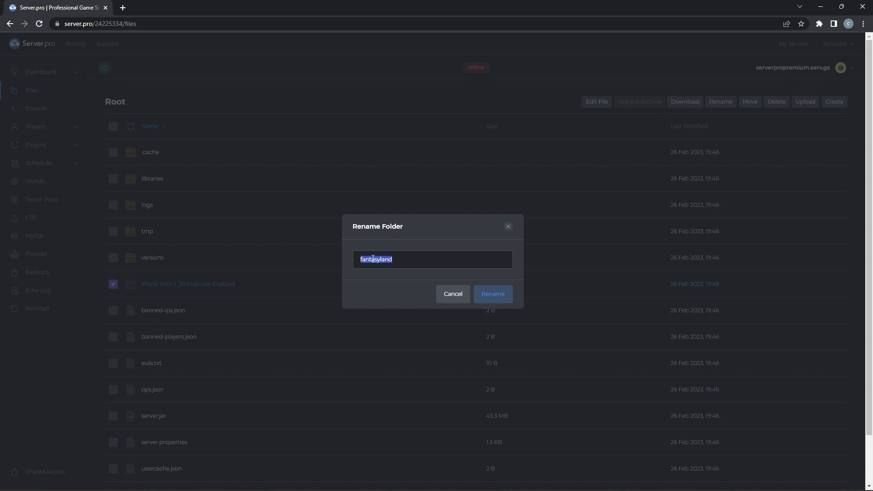
click(492, 294)
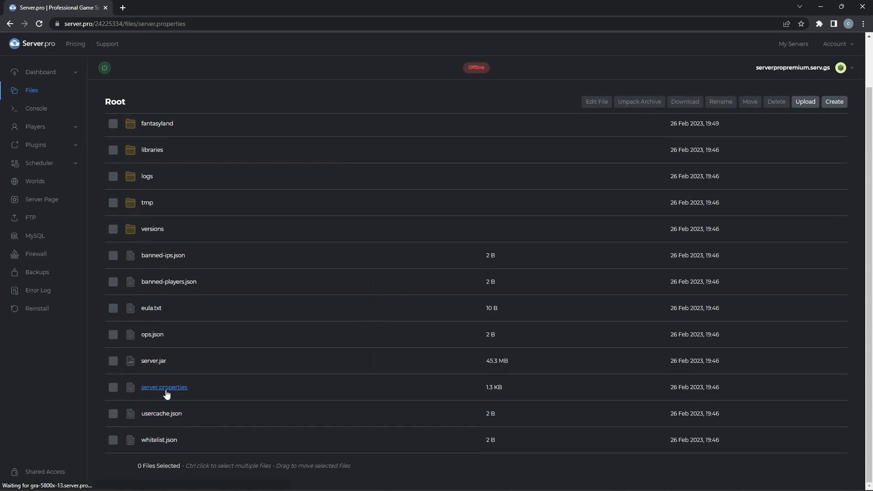
Step: Set level-name=fantasyland in server.properties and save the file
click(164, 388)
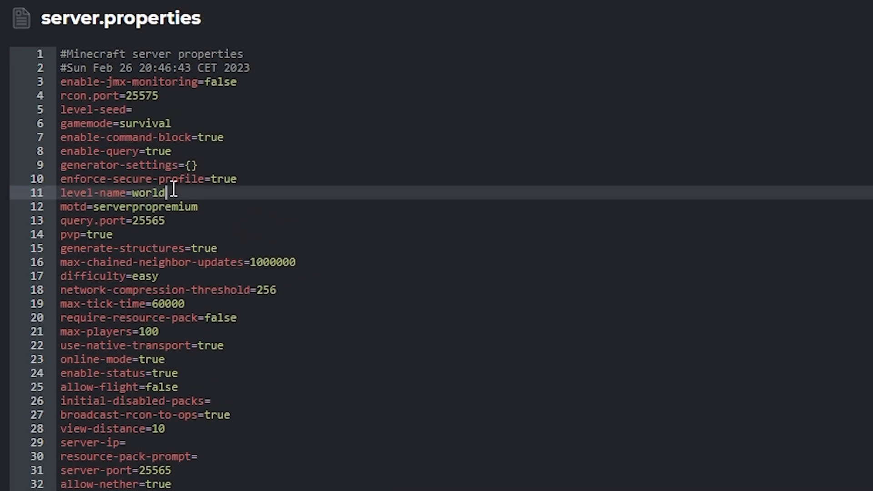
right_click(150, 193)
text(fantasylan)
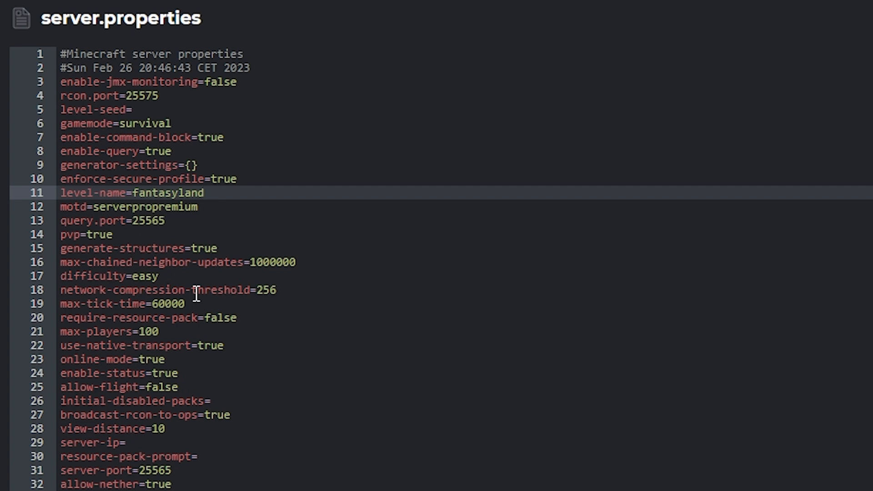
click(204, 193)
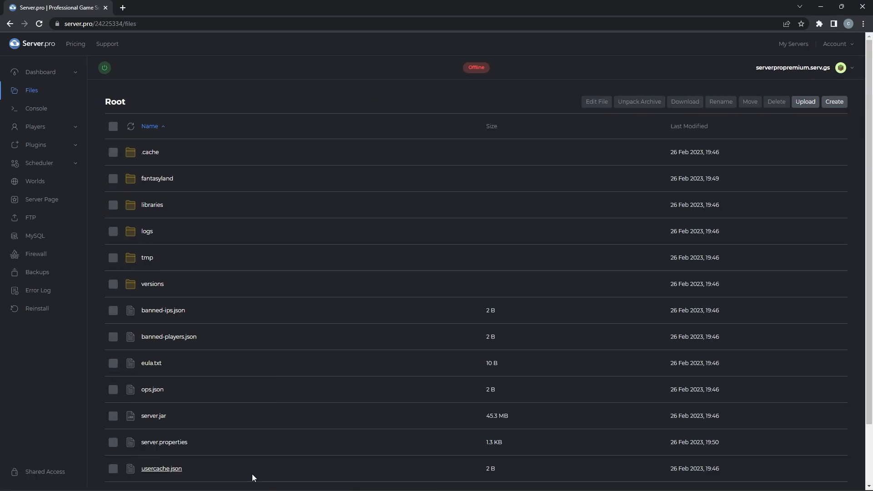
mouse_move(104, 67)
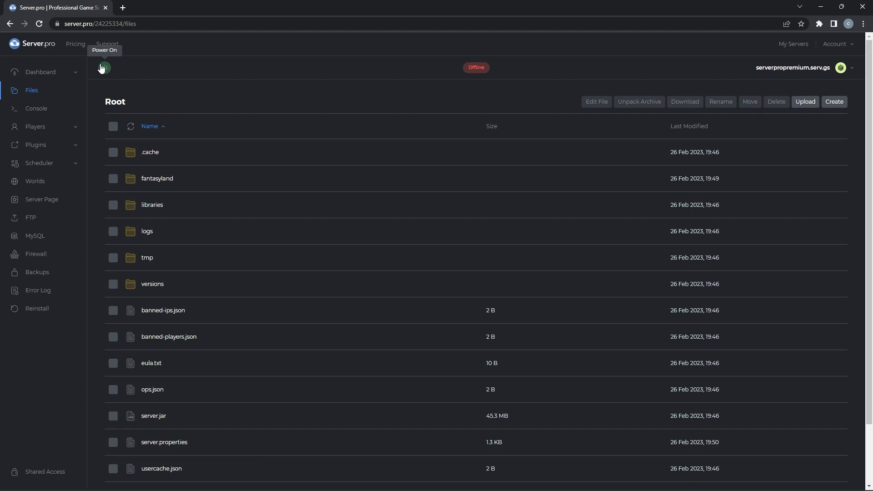
Step: Power on the server so it shows Online
click(103, 67)
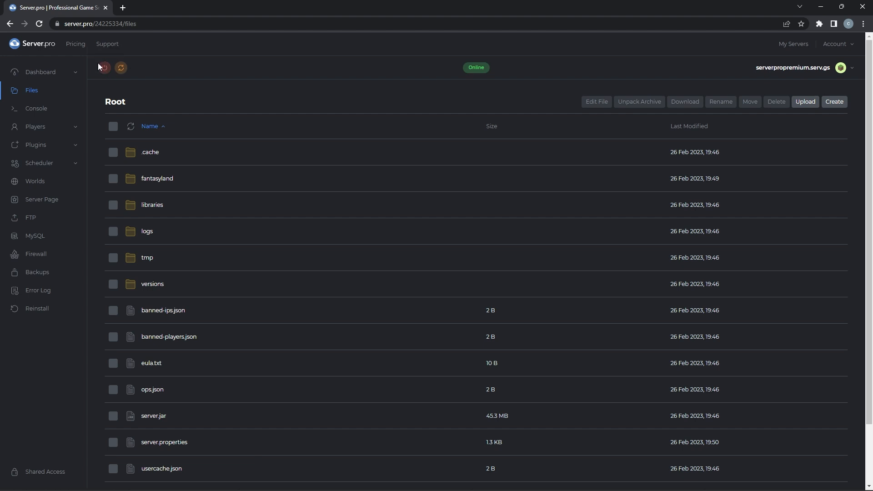
click(40, 72)
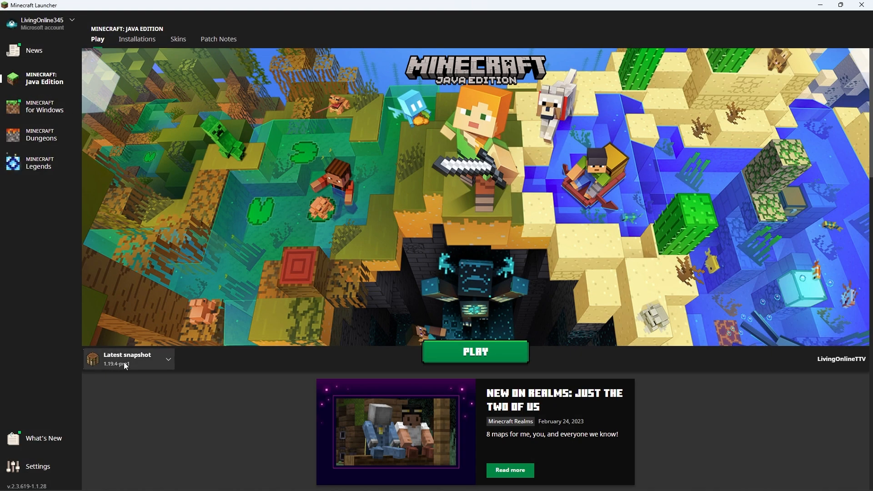
Step: Launch the snapshot, add the server in Multiplayer with its address and join it
click(475, 352)
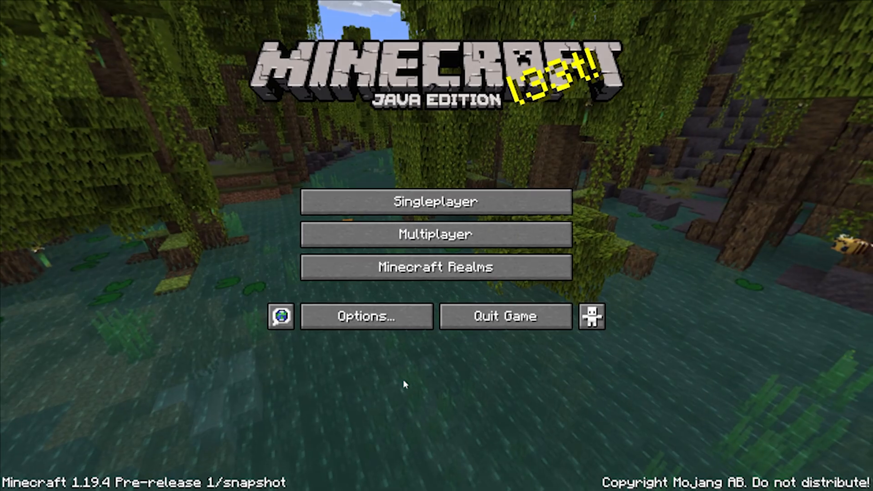
click(436, 234)
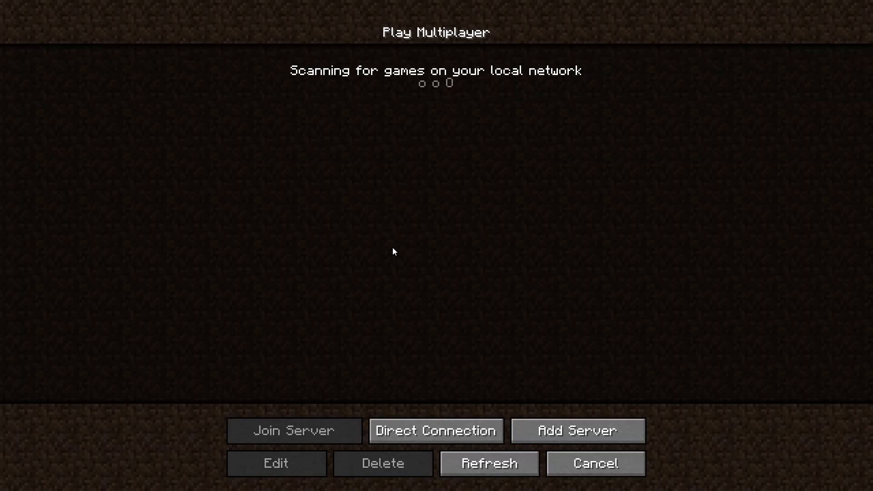
click(276, 463)
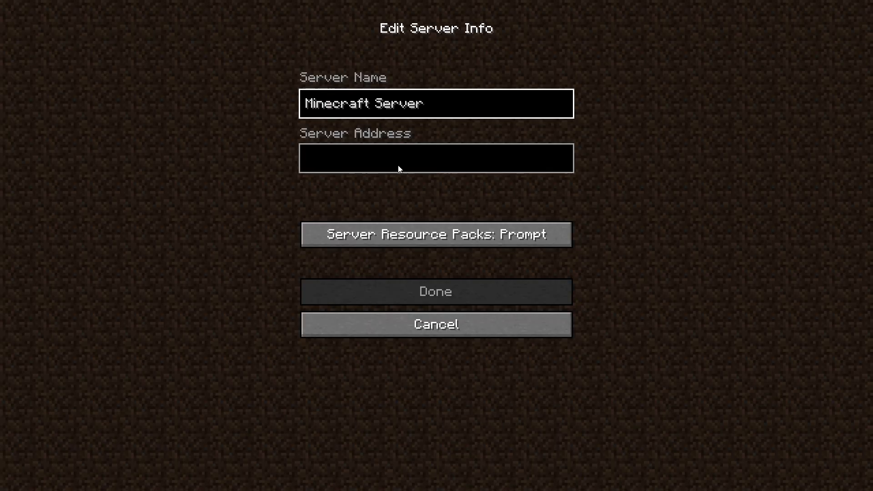
click(435, 324)
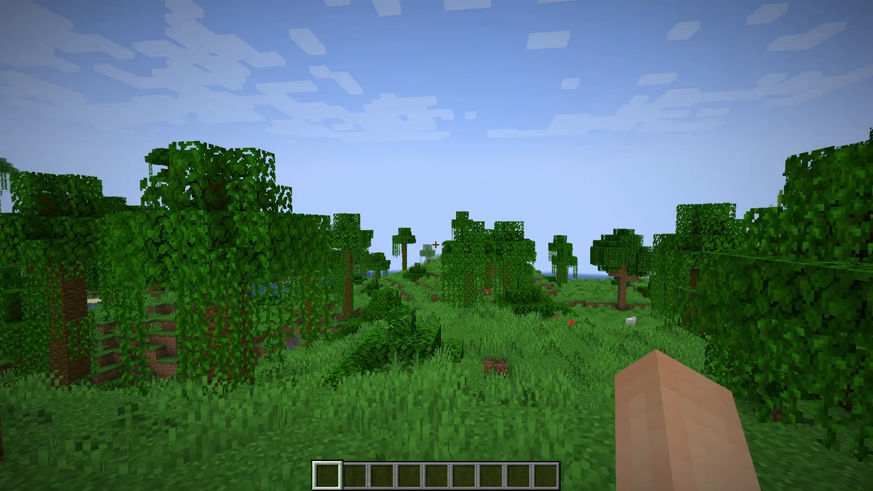